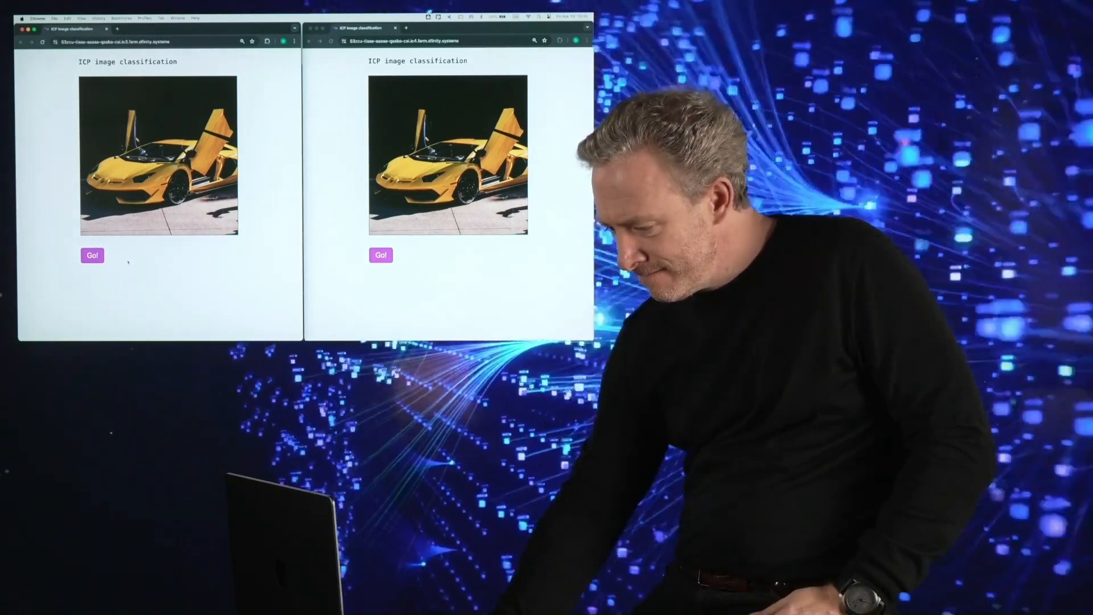
Step: Run Go! on the yellow sports car photo in the left and then the right window
{"action": "left_click", "coordinate": [92, 255]}
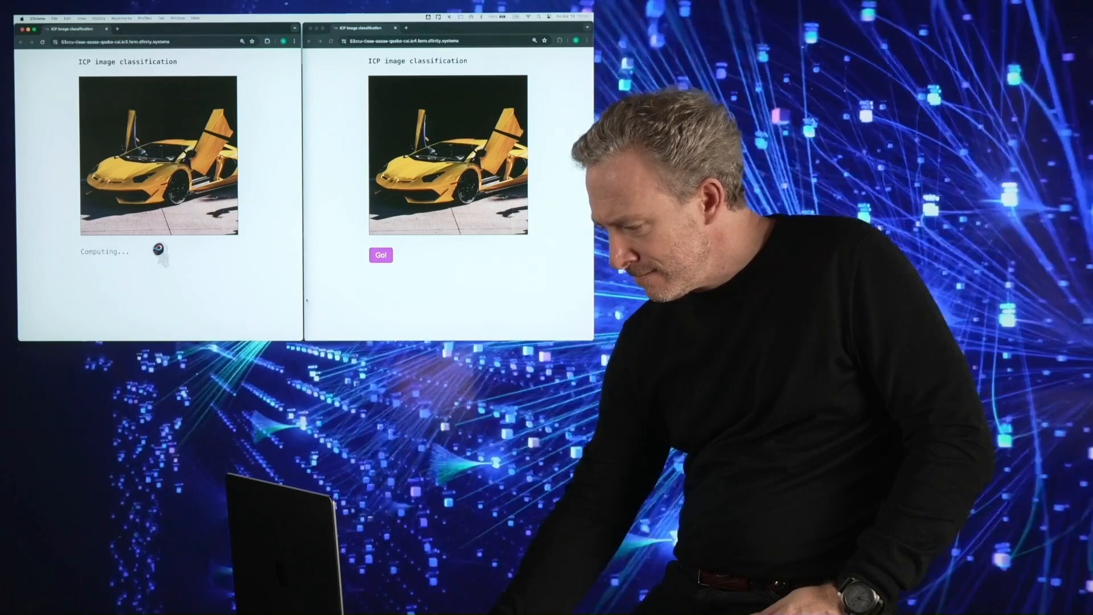
{"action": "left_click", "coordinate": [379, 255]}
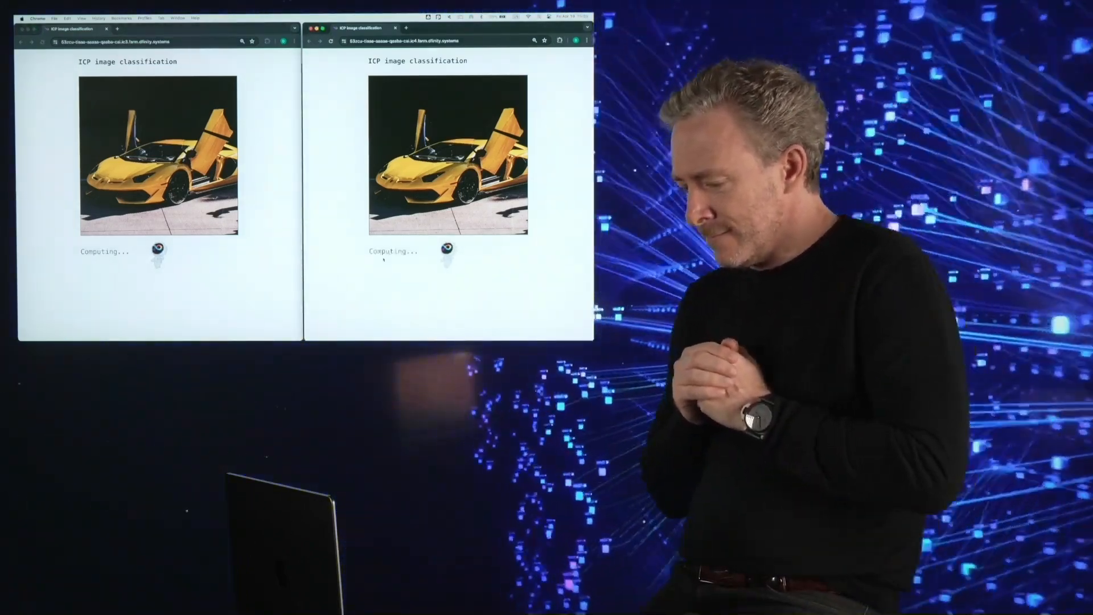